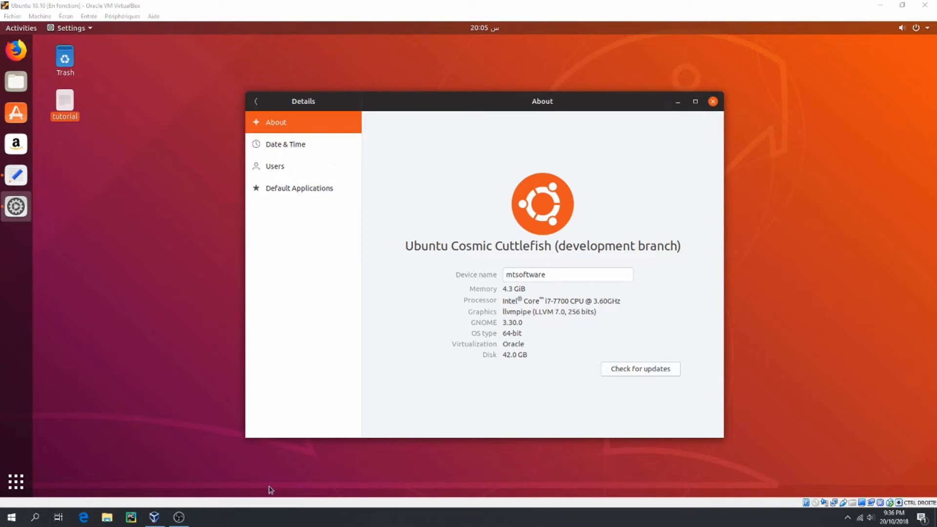
# Close the About window, open the desktop tutorial notes, and copy the sudo lshw -class network command.
pyautogui.click(712, 101)
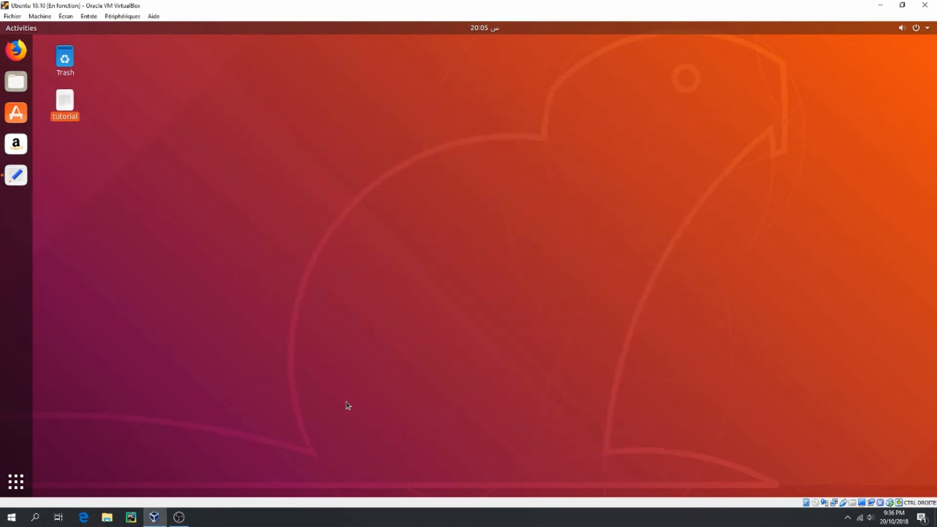
pyautogui.doubleClick(64, 100)
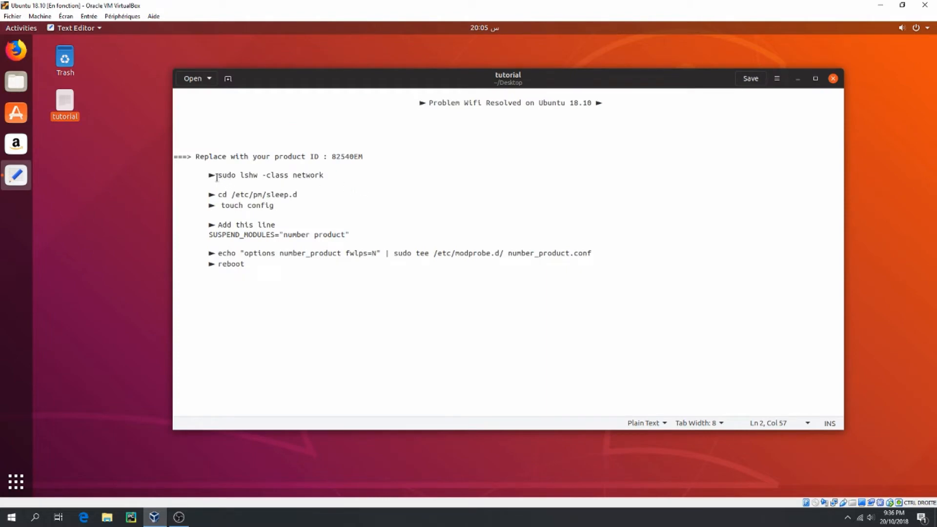
pyautogui.rightClick(299, 175)
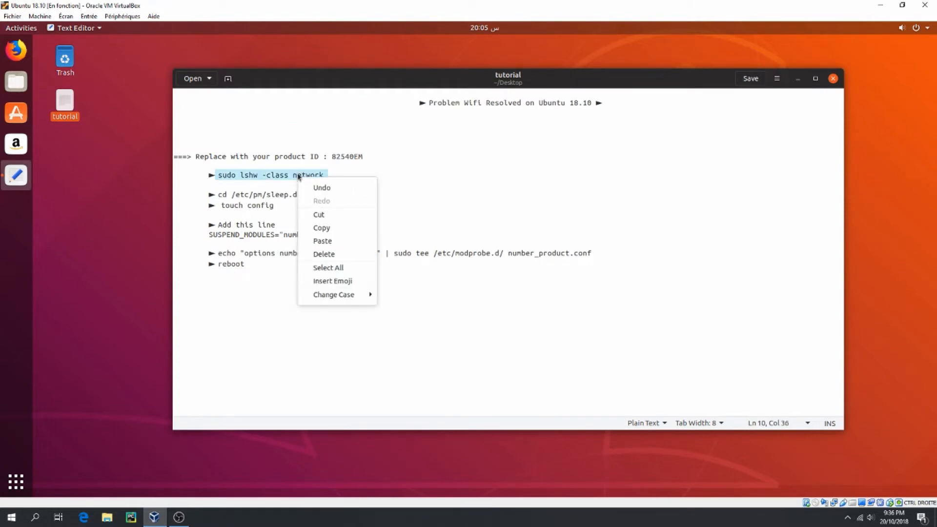
pyautogui.click(115, 232)
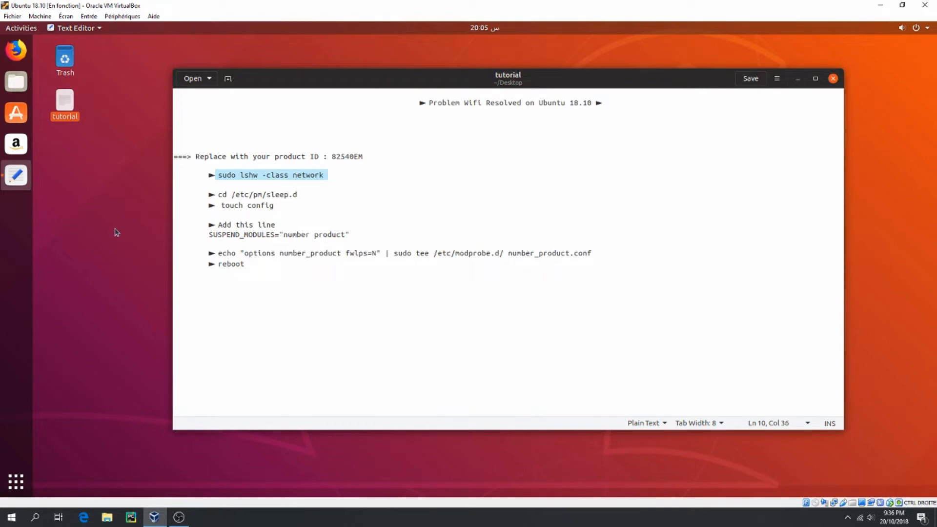
# Run sudo lshw -class network in a terminal to reveal product ID 82540EM.
pyautogui.click(16, 206)
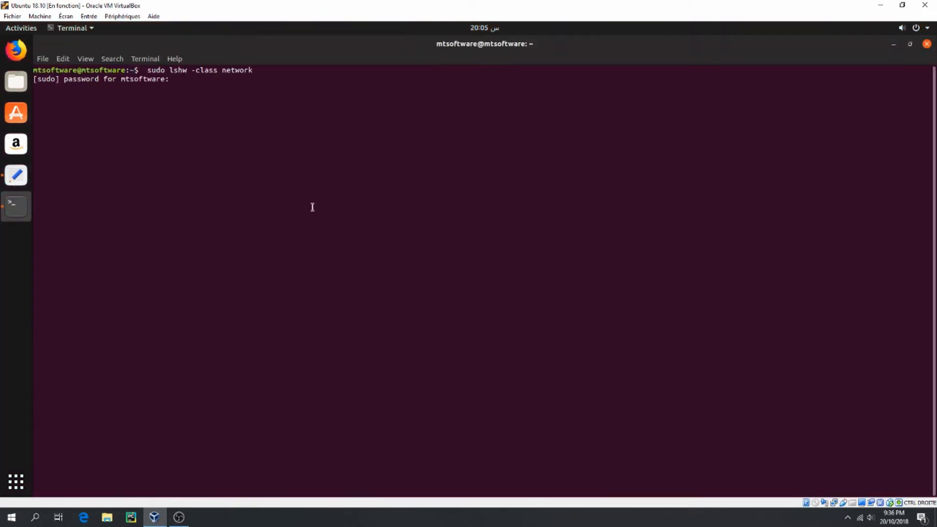
pyautogui.press('Return')
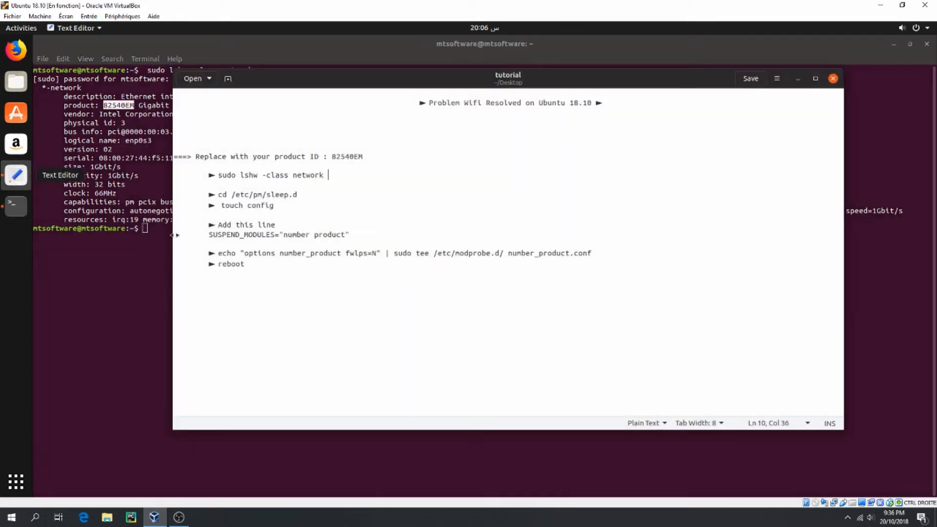
pyautogui.moveTo(354, 150)
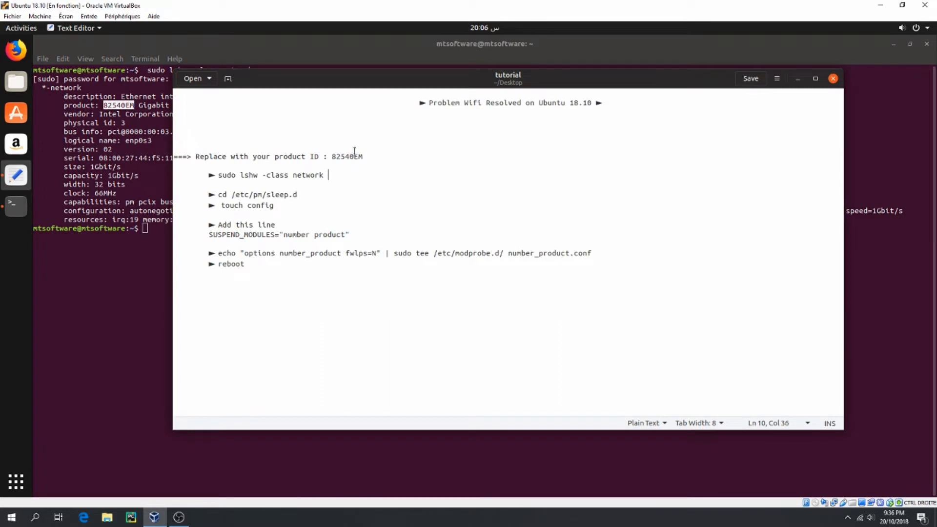
# Edit the product ID line in the notes and copy the cd /etc/pm/sleep.d command.
pyautogui.click(330, 157)
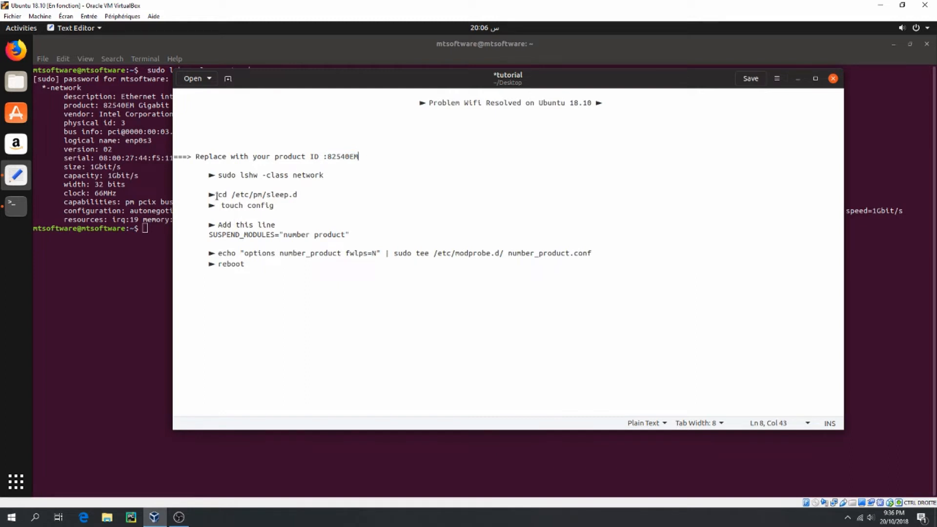
pyautogui.rightClick(257, 194)
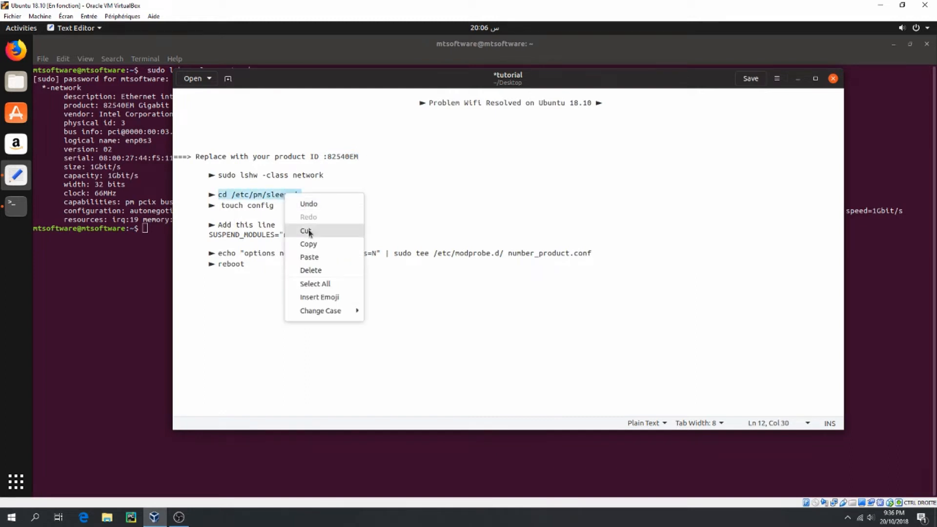
pyautogui.click(833, 78)
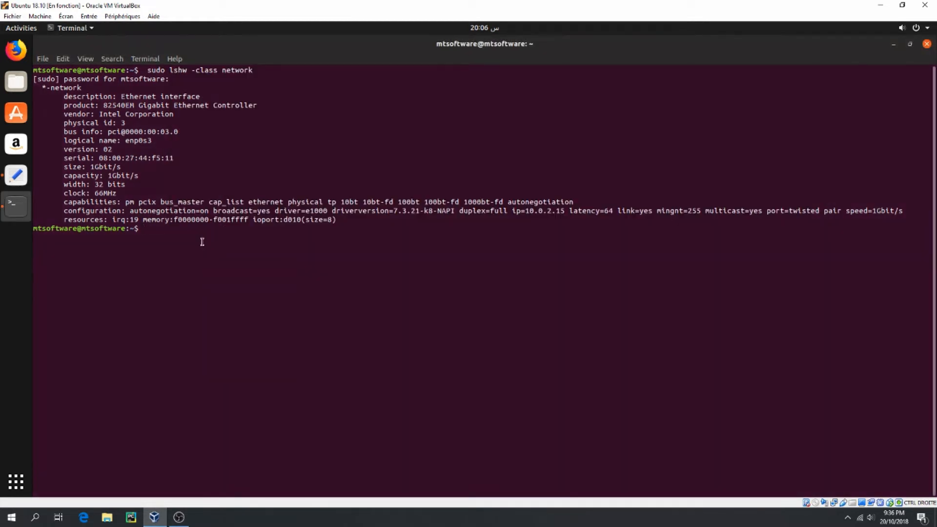
# Enter /etc/pm/sleep.d, create the config file with sudo touch, and open it with sudo gedit.
pyautogui.press('Return')
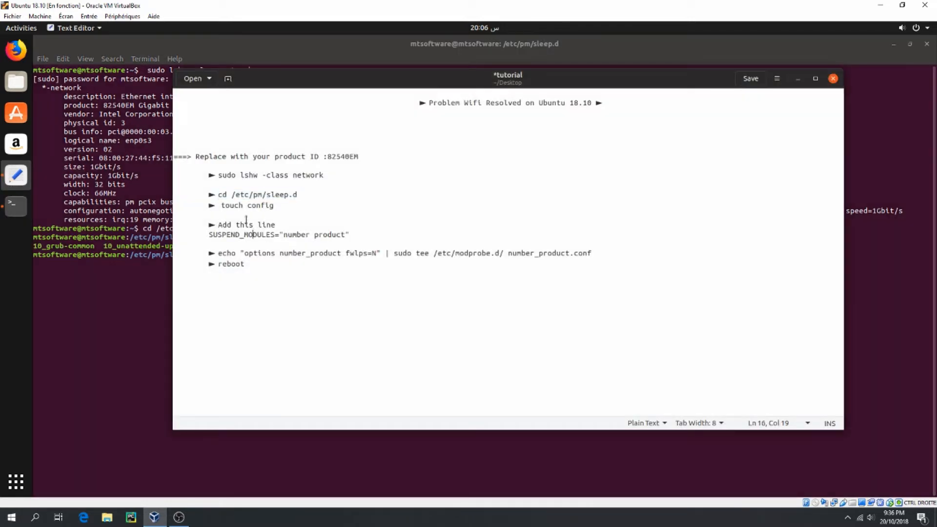
pyautogui.doubleClick(247, 205)
pyautogui.write('touch config')
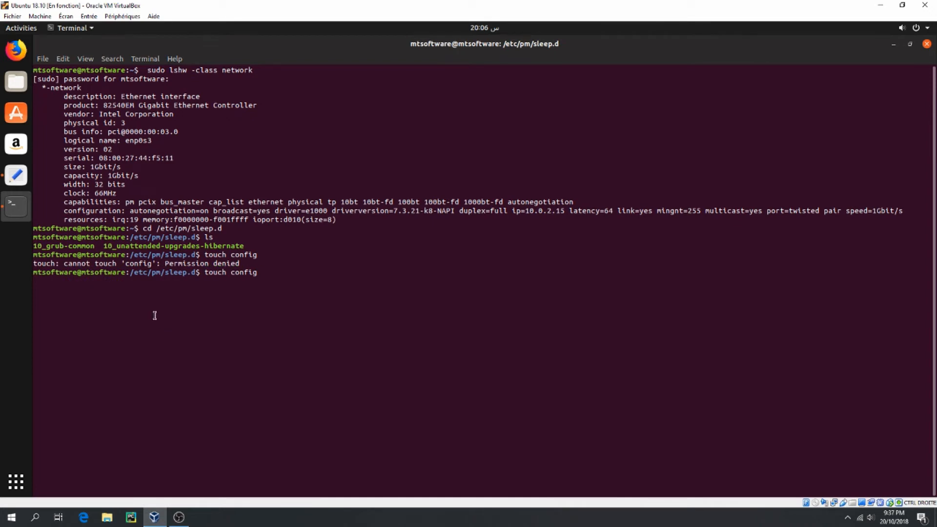
pyautogui.write('sudo')
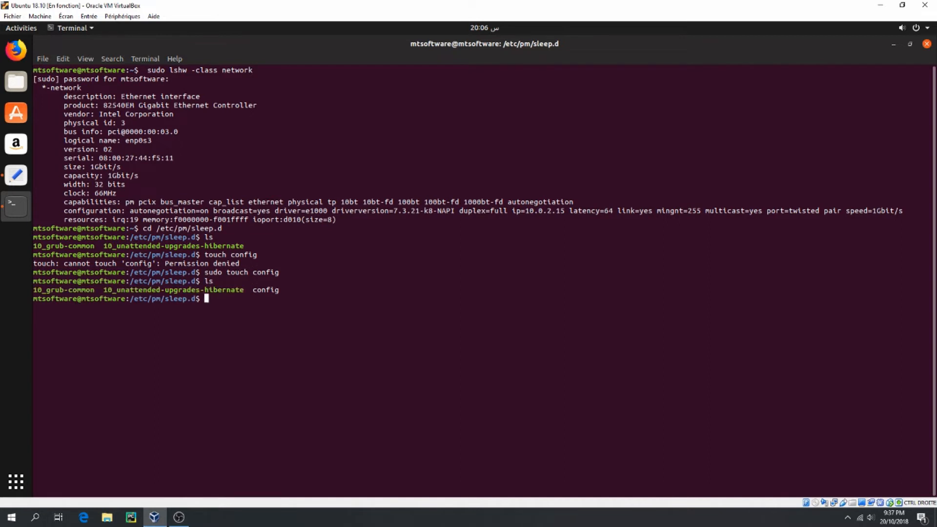
pyautogui.write('s')
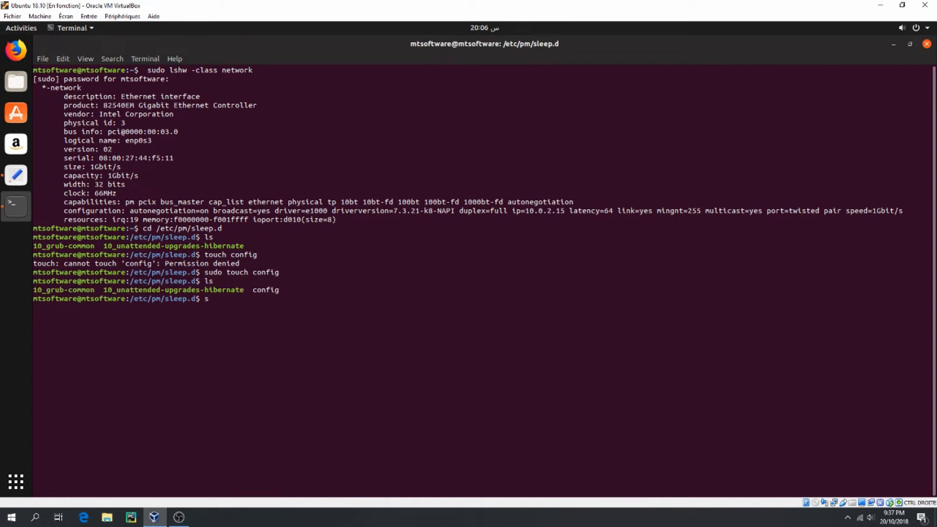
pyautogui.write('u')
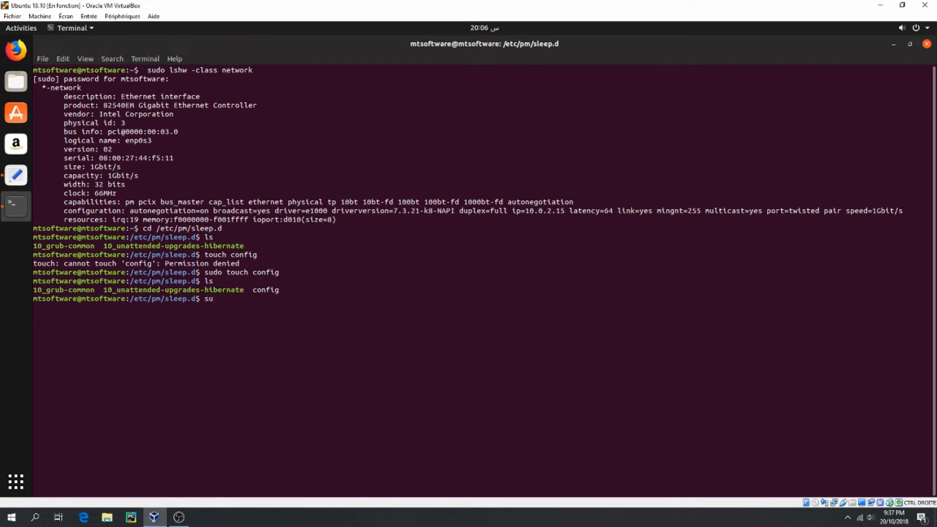
pyautogui.write('sudo gedit')
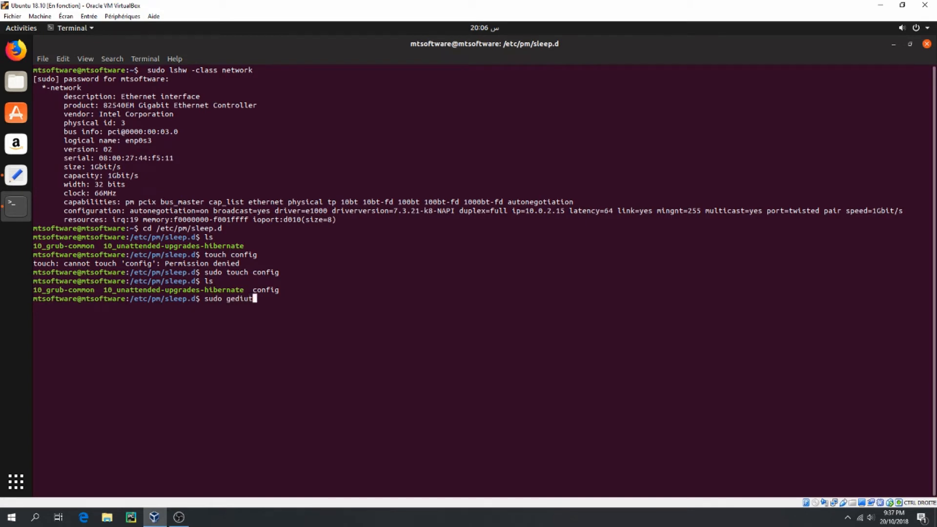
pyautogui.press('Return')
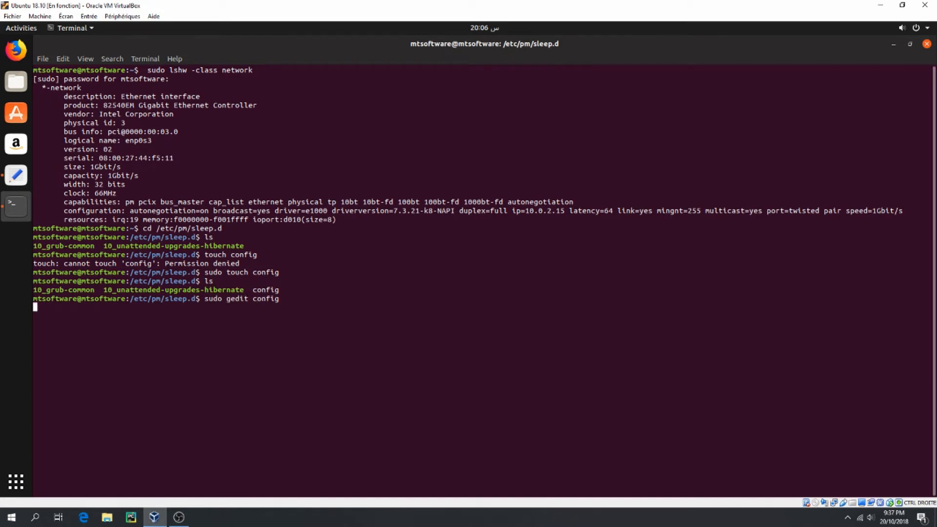
pyautogui.press('Return')
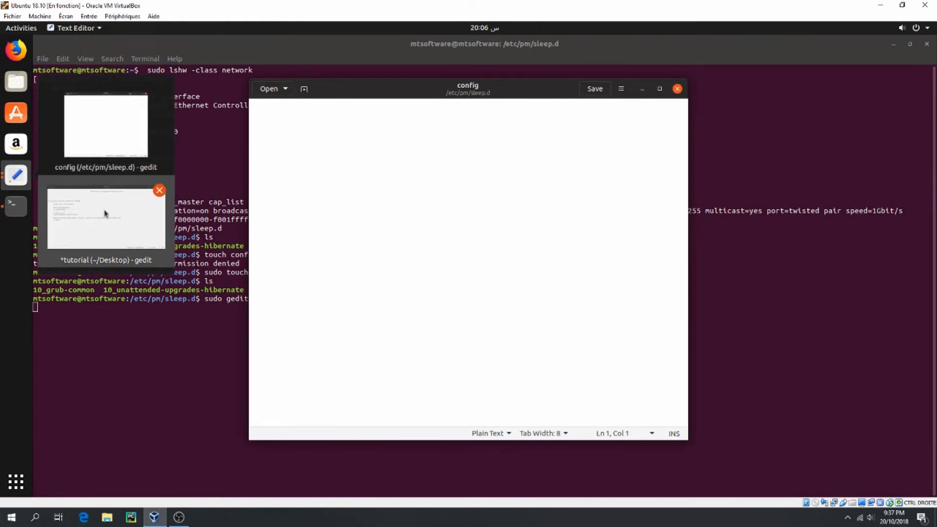
# Paste SUSPEND_MODULES="number product" into the config file, select the placeholder, and close the file.
pyautogui.click(105, 217)
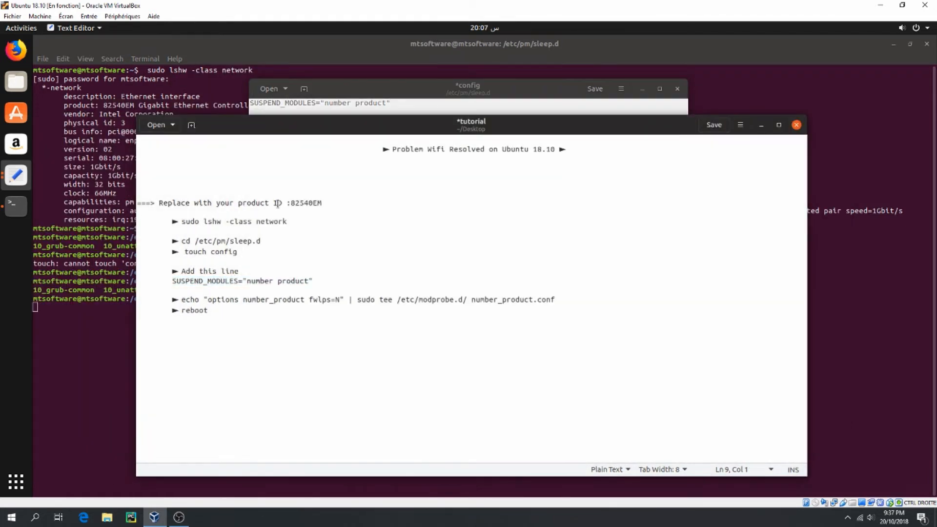
pyautogui.doubleClick(305, 202)
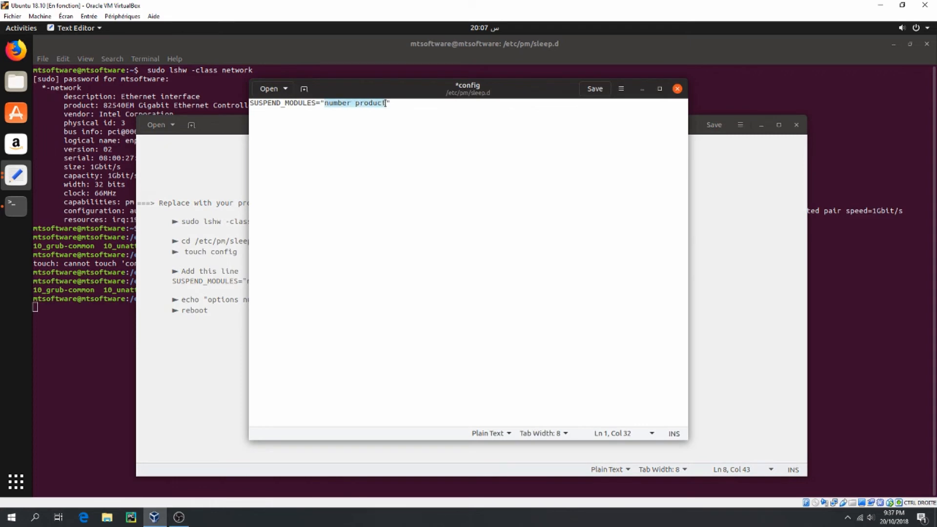
pyautogui.click(594, 88)
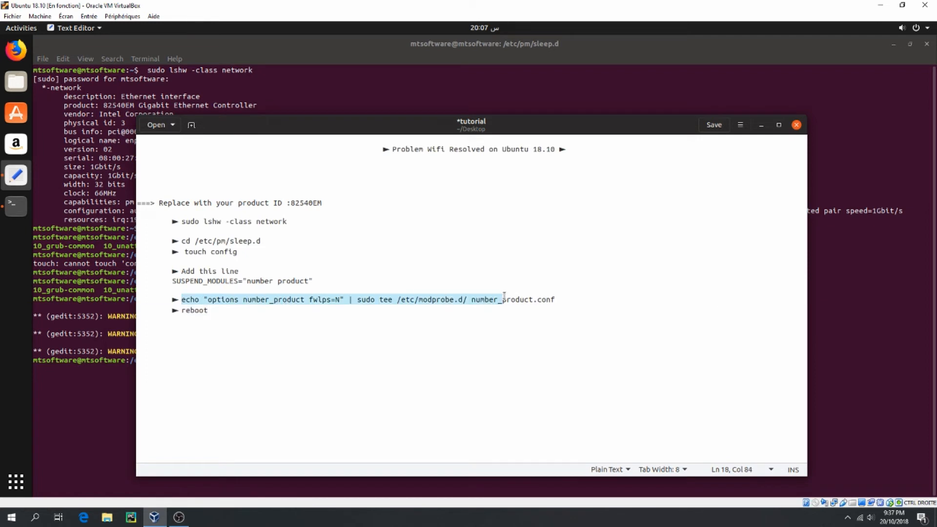
# Put 82540EM in place of both number_product placeholders in the modprobe echo command, then copy it.
pyautogui.click(282, 310)
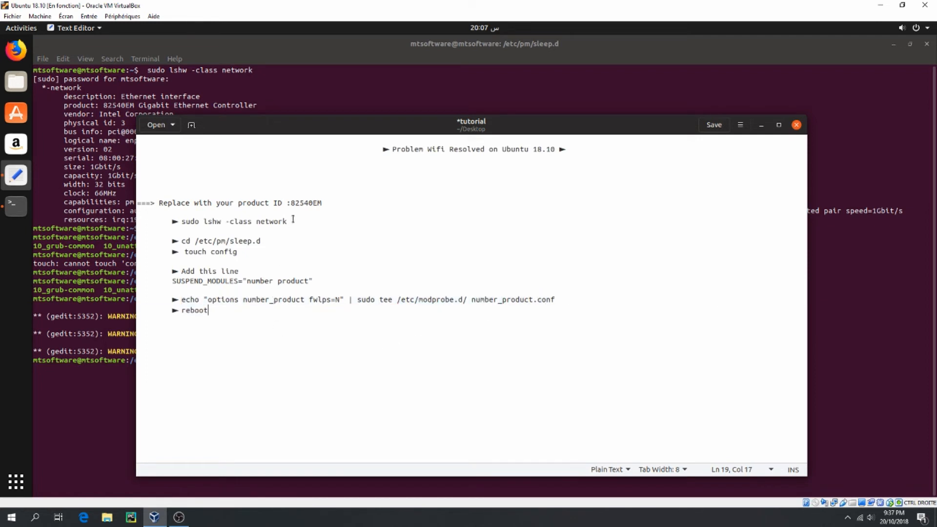
pyautogui.doubleClick(306, 202)
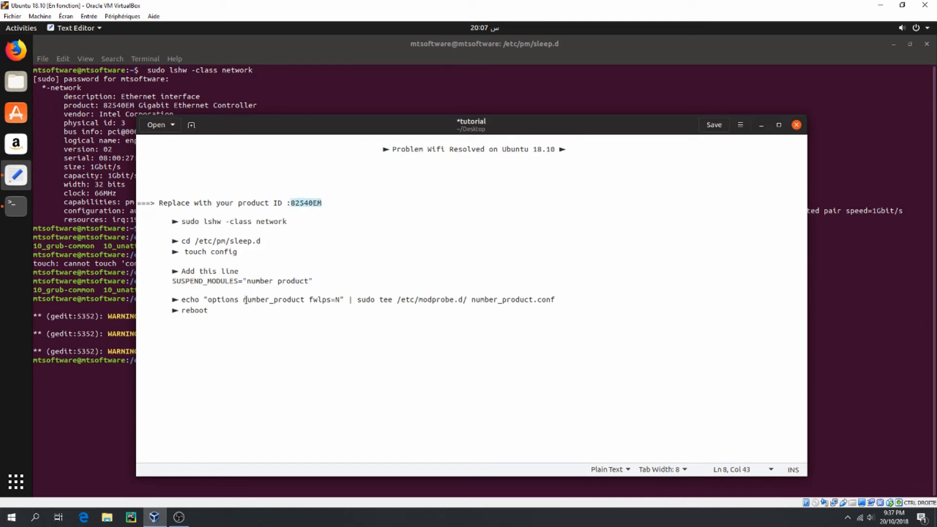
pyautogui.write('82540EM')
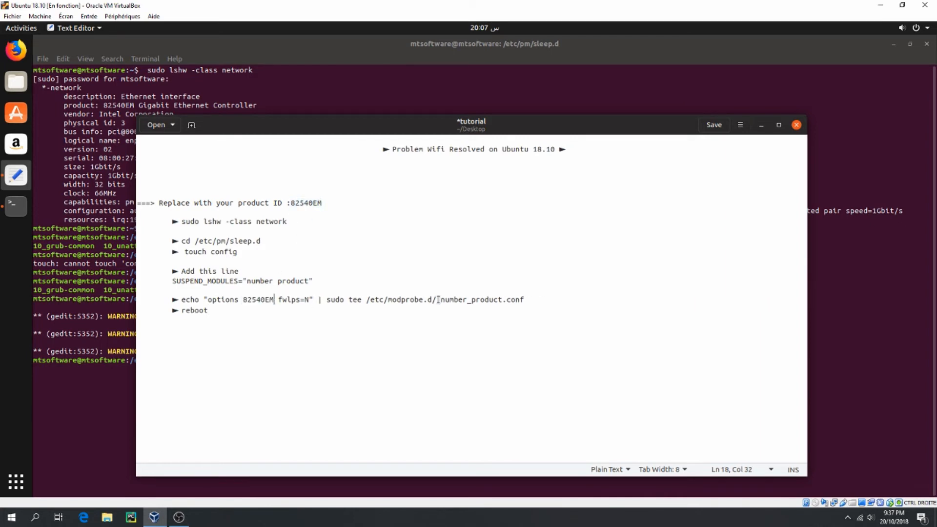
pyautogui.doubleClick(470, 299)
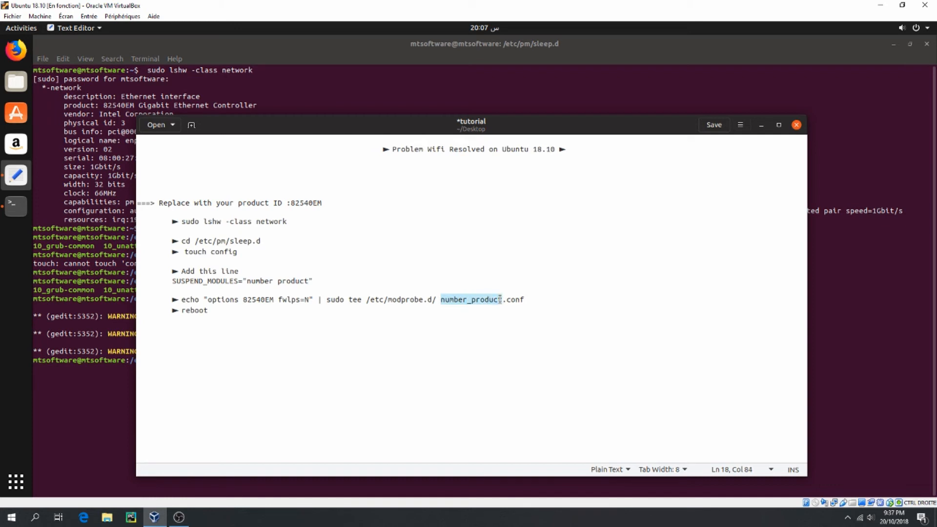
pyautogui.write('82540EM')
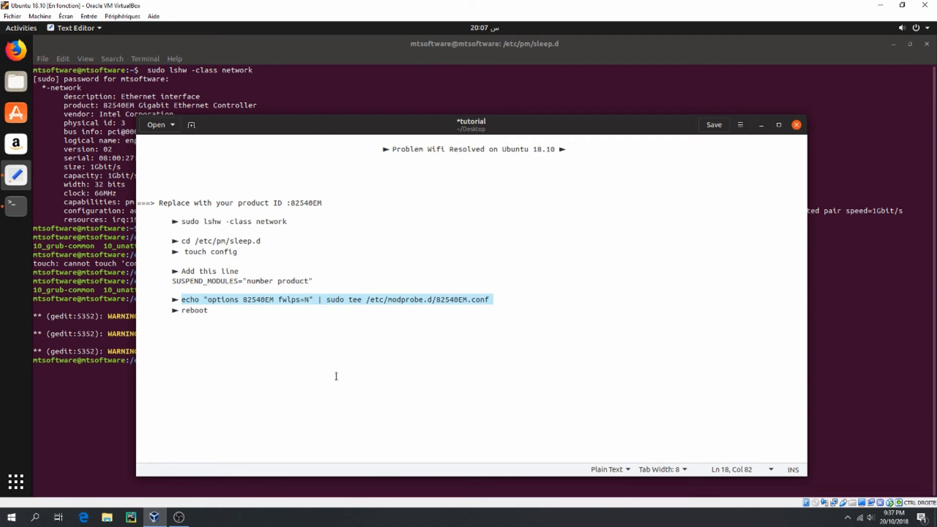
pyautogui.rightClick(299, 326)
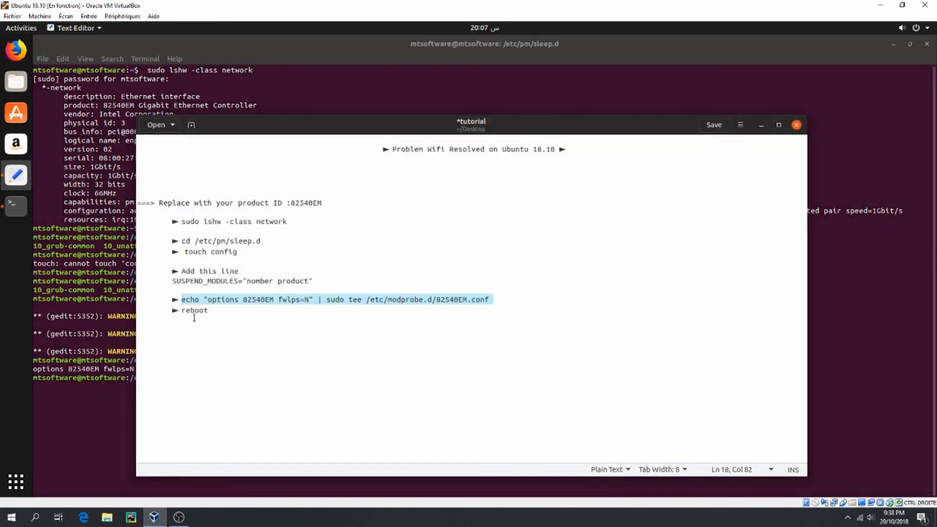
# Bring the Terminal forward and enter reboot at the sleep.d prompt.
pyautogui.click(207, 310)
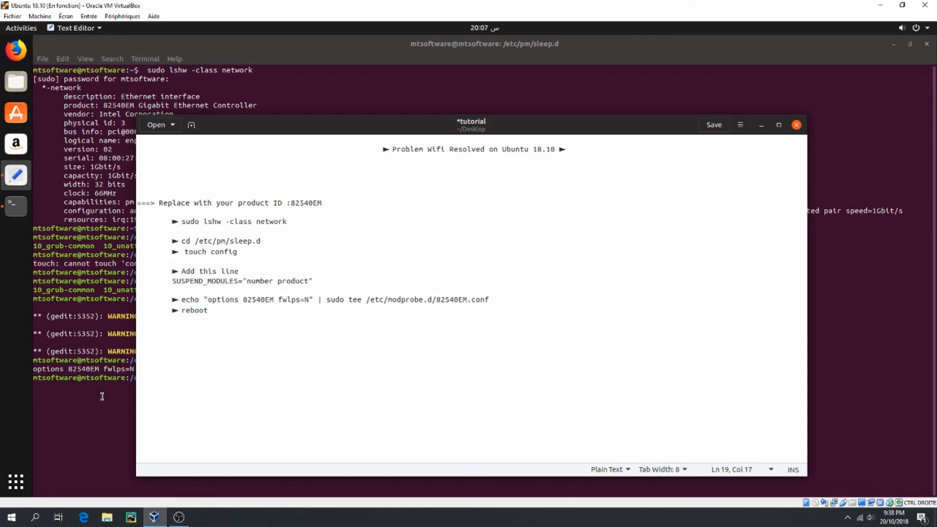
pyautogui.doubleClick(192, 310)
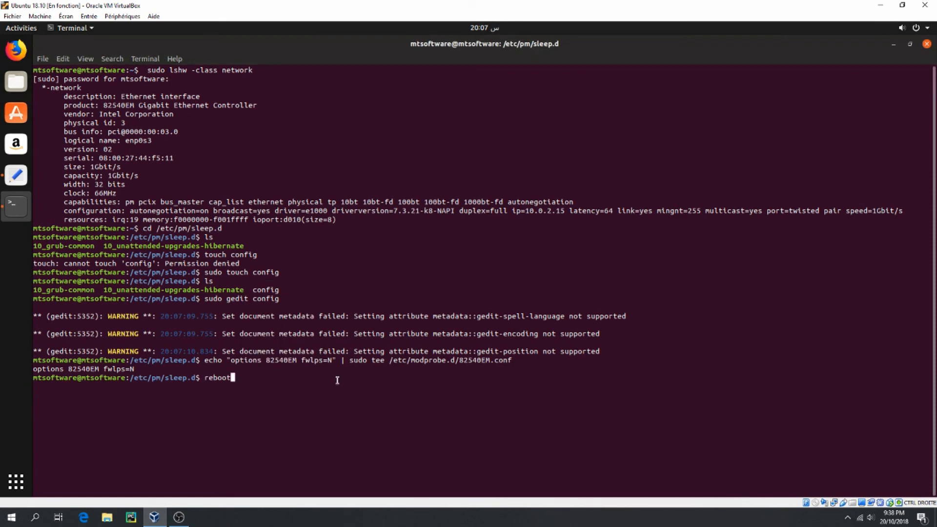
pyautogui.moveTo(323, 372)
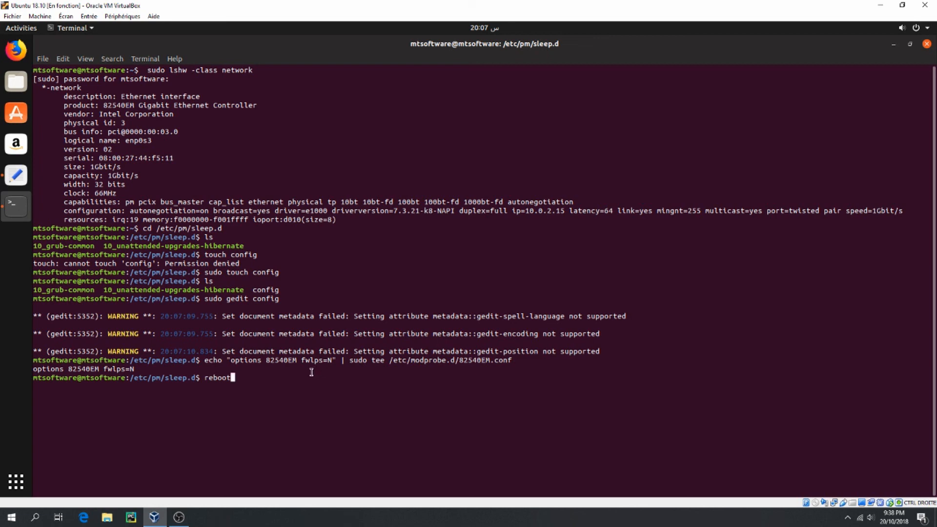
pyautogui.moveTo(245, 484)
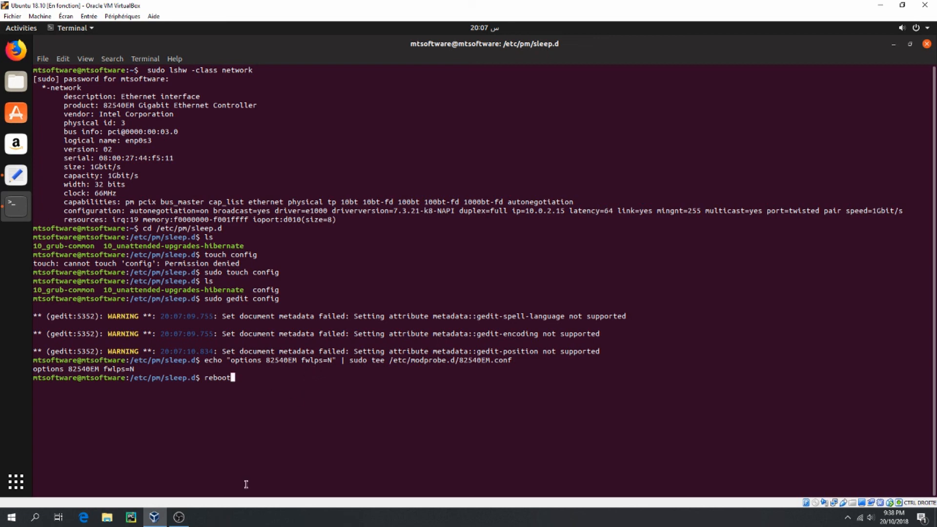